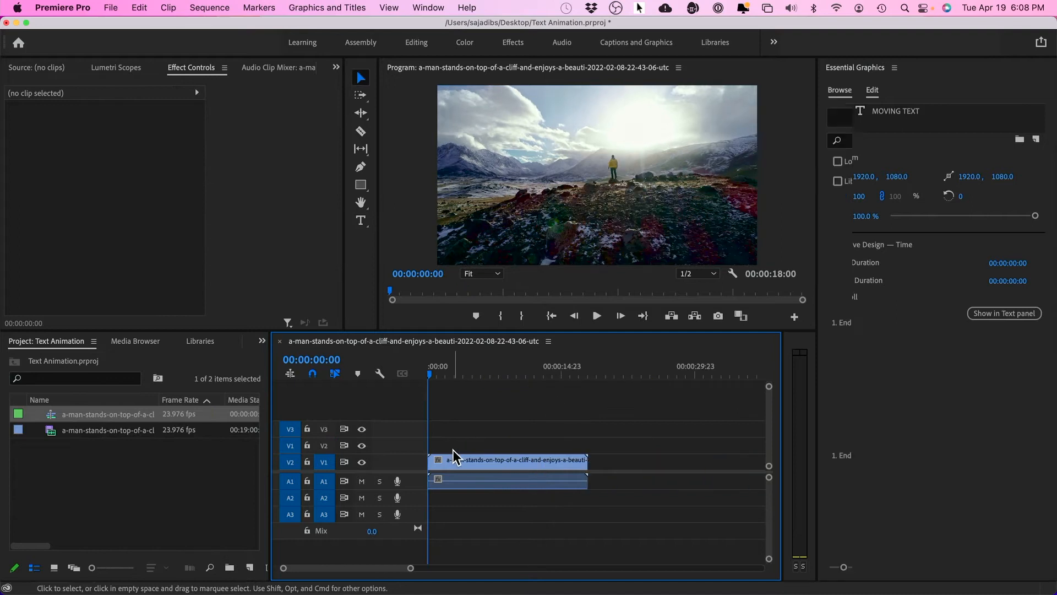
Step: Show the Essential Graphics template library and switch to the Graphics workspace
{"action": "left_click", "coordinate": [839, 91]}
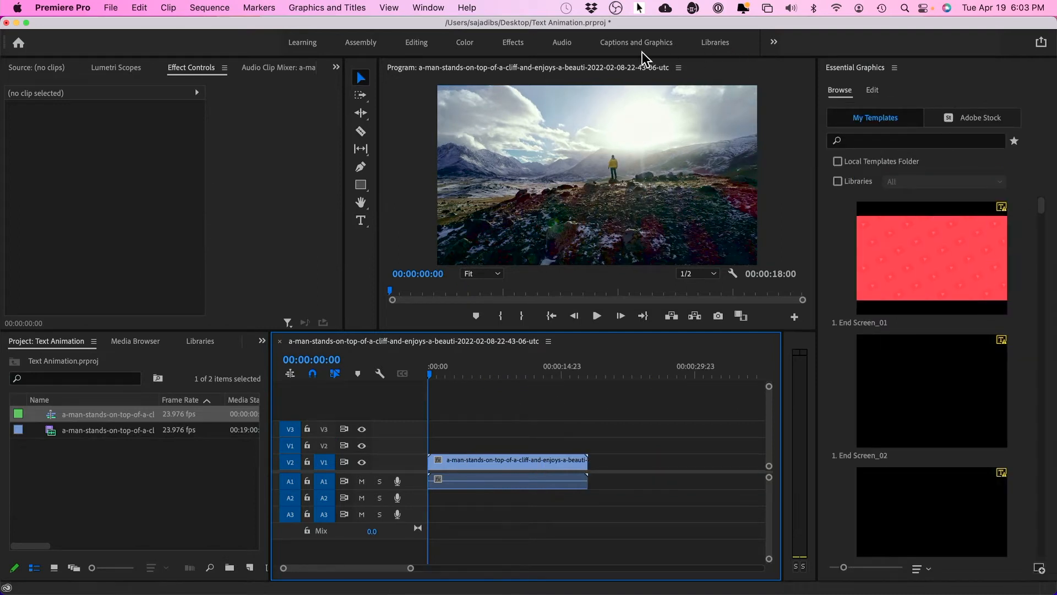
{"action": "left_click", "coordinate": [773, 42]}
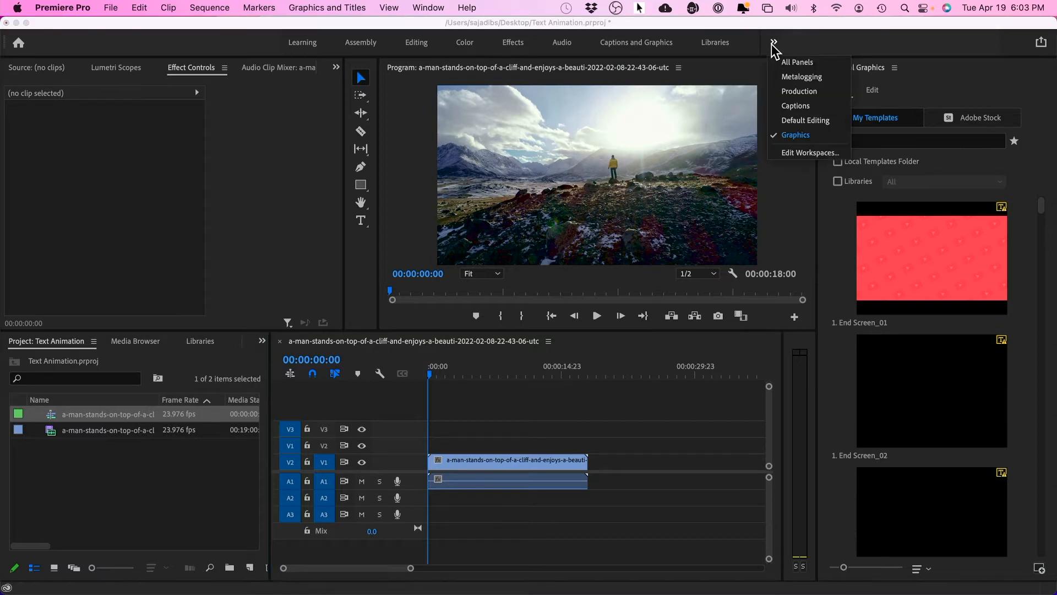
{"action": "mouse_move", "coordinate": [793, 141]}
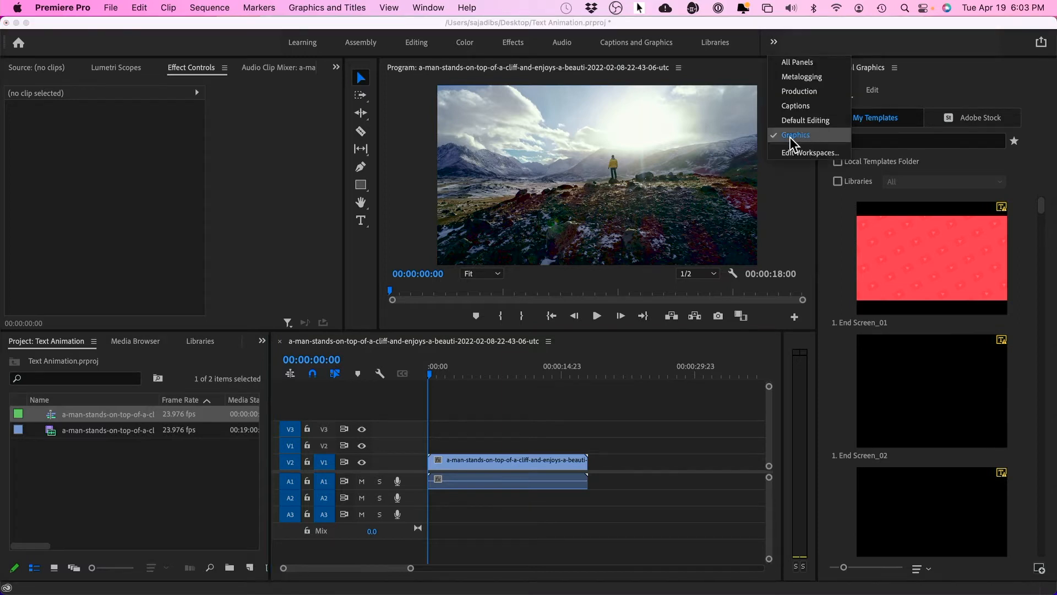
{"action": "mouse_move", "coordinate": [360, 224]}
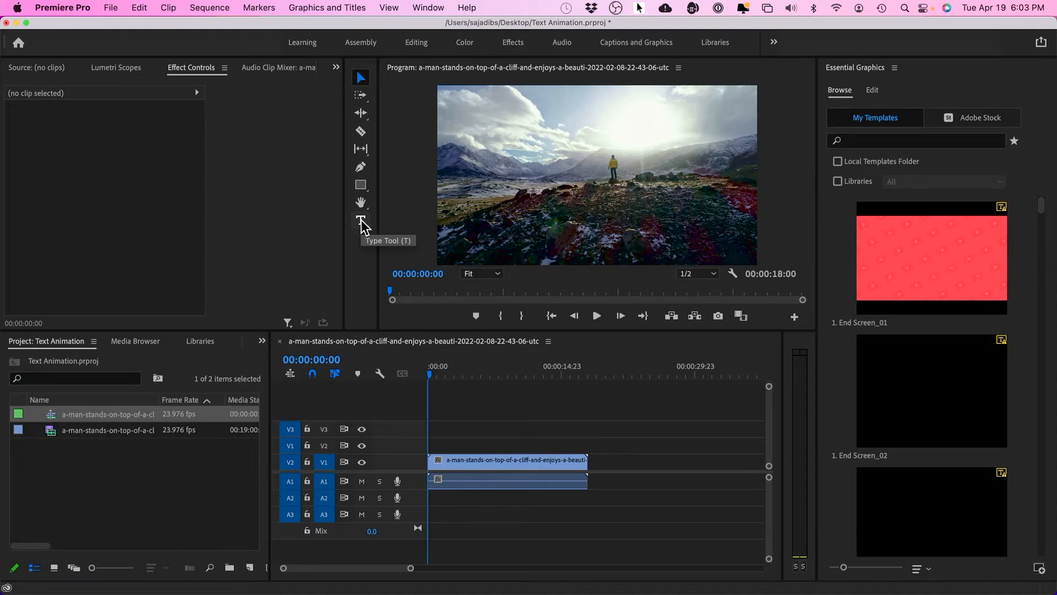
Step: Add a text title reading 'Our vacation!' over the mountain clip with the Type tool
{"action": "left_click", "coordinate": [360, 219]}
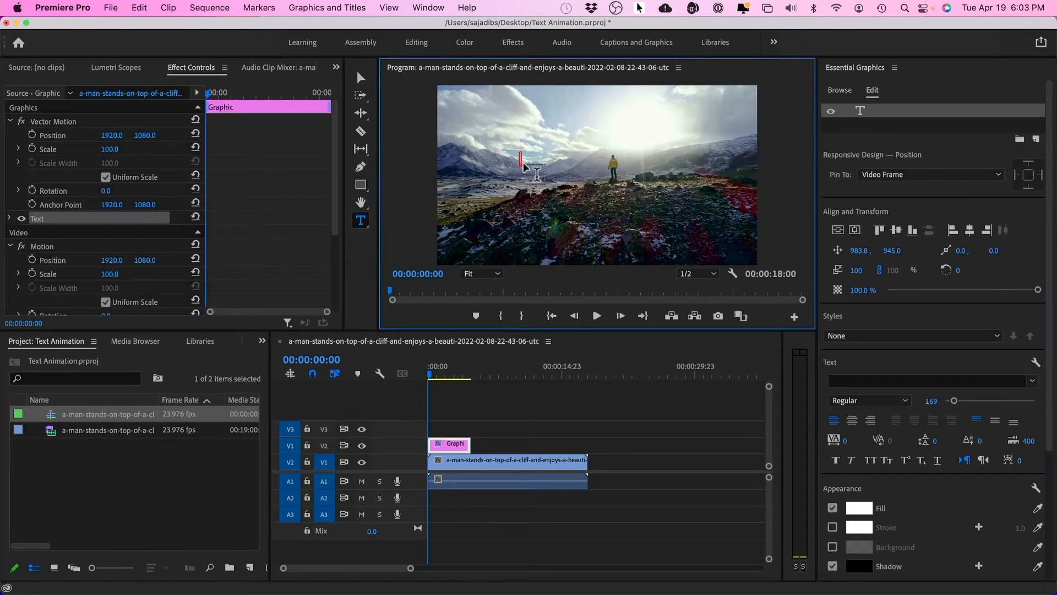
{"action": "type", "text": "Our vacation!"}
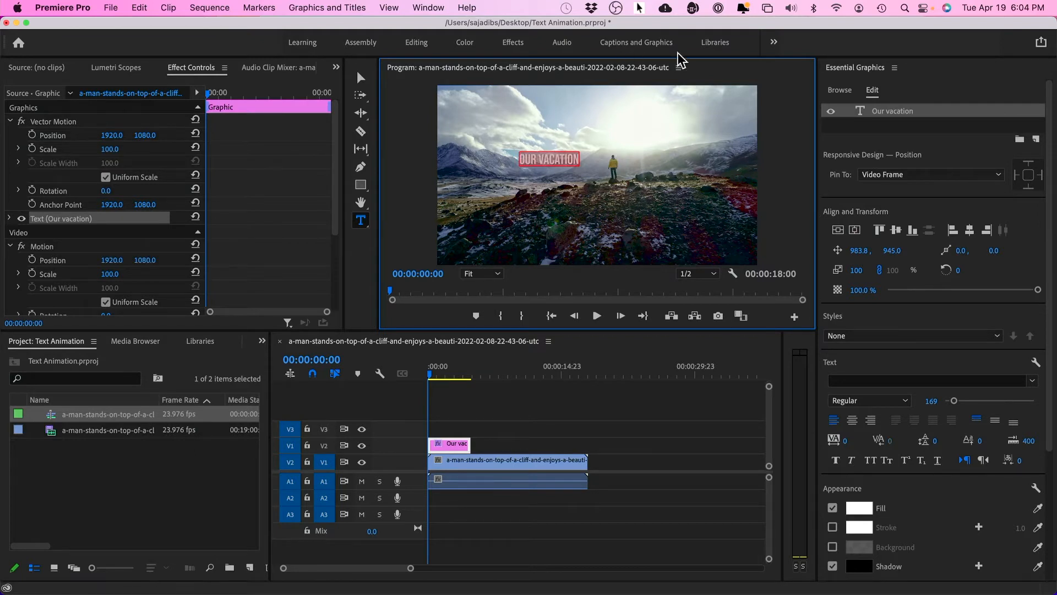
{"action": "mouse_move", "coordinate": [885, 377]}
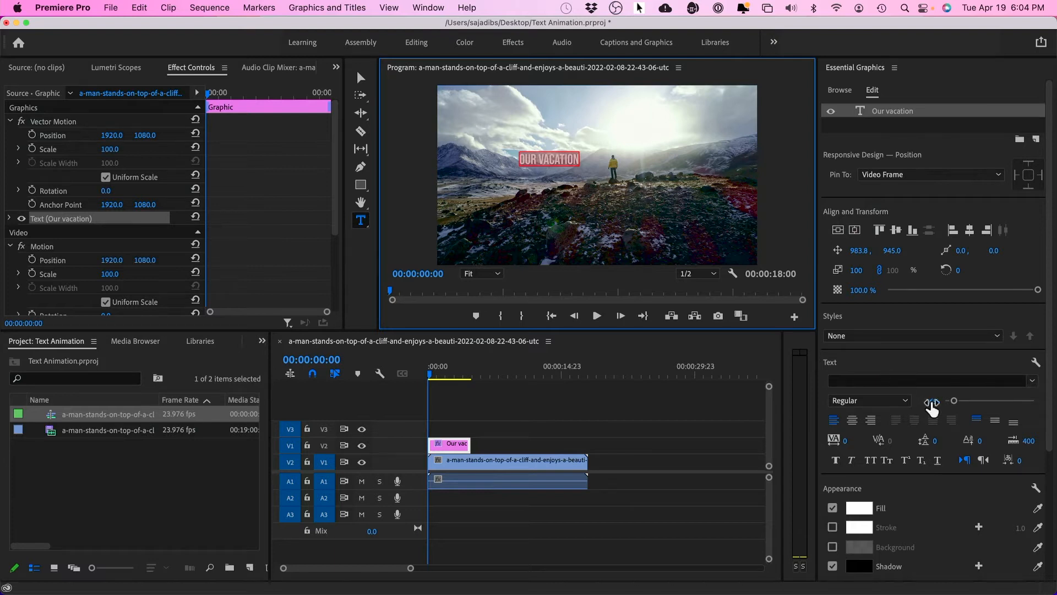
Step: Restyle the title as enlarged all-caps Arial Black text sized to fit the frame
{"action": "left_click_drag", "start_coordinate": [954, 401], "coordinate": [969, 401]}
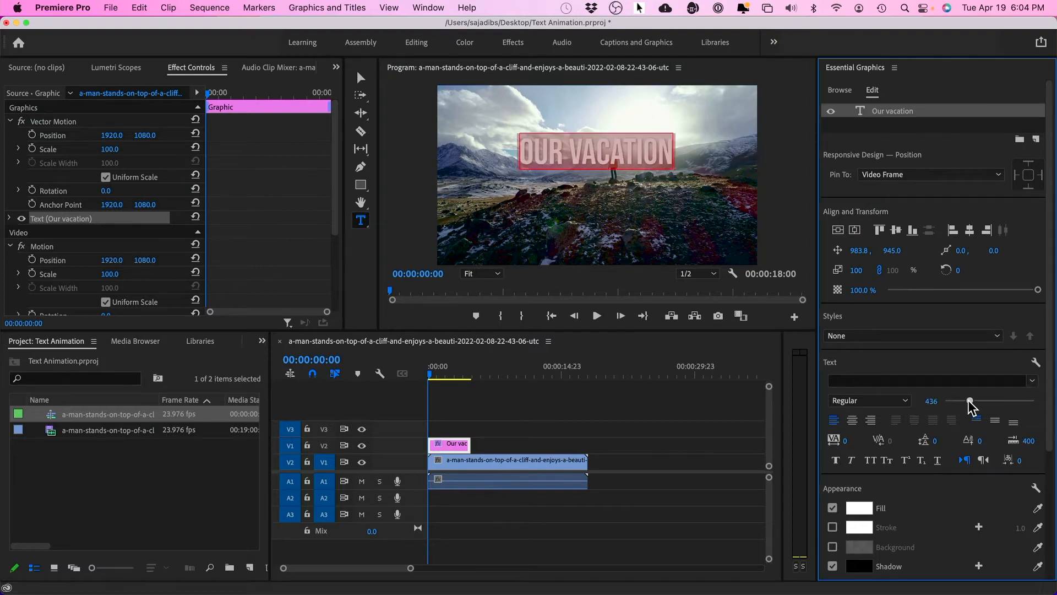
{"action": "left_click_drag", "start_coordinate": [969, 401], "coordinate": [978, 400]}
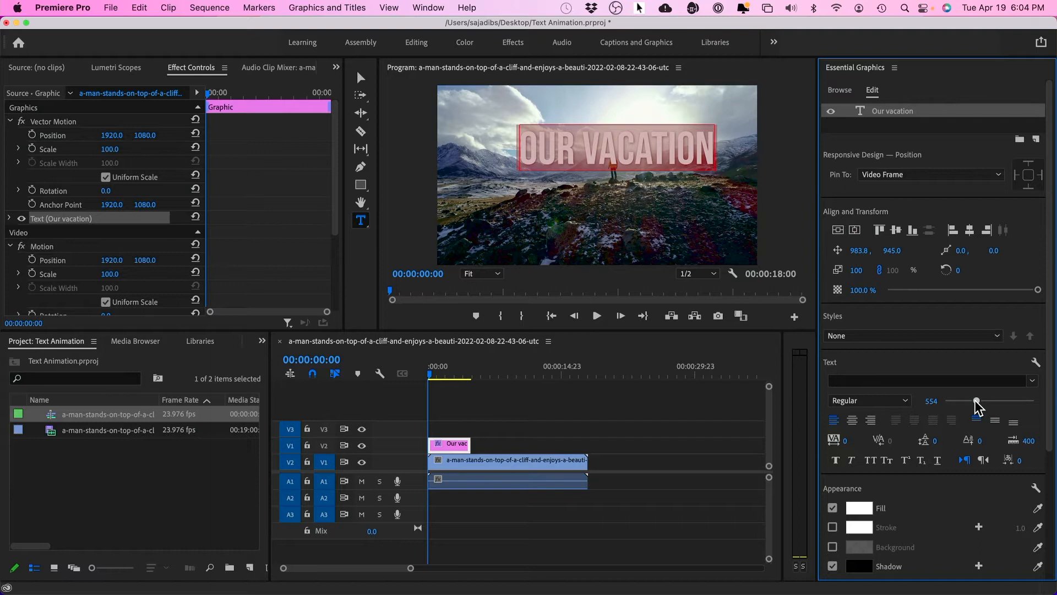
{"action": "mouse_move", "coordinate": [964, 404]}
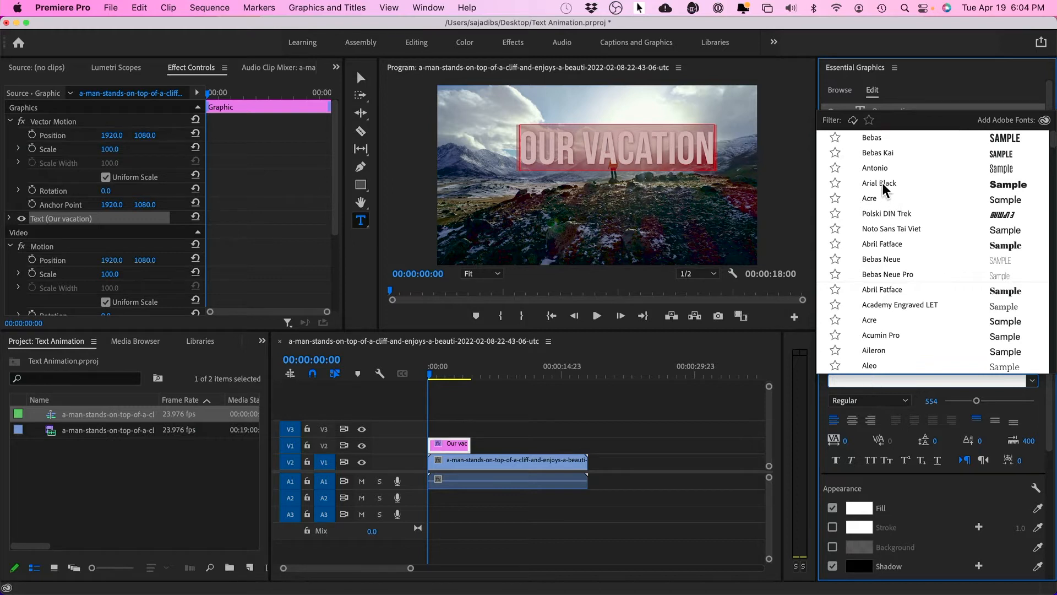
{"action": "left_click", "coordinate": [878, 183]}
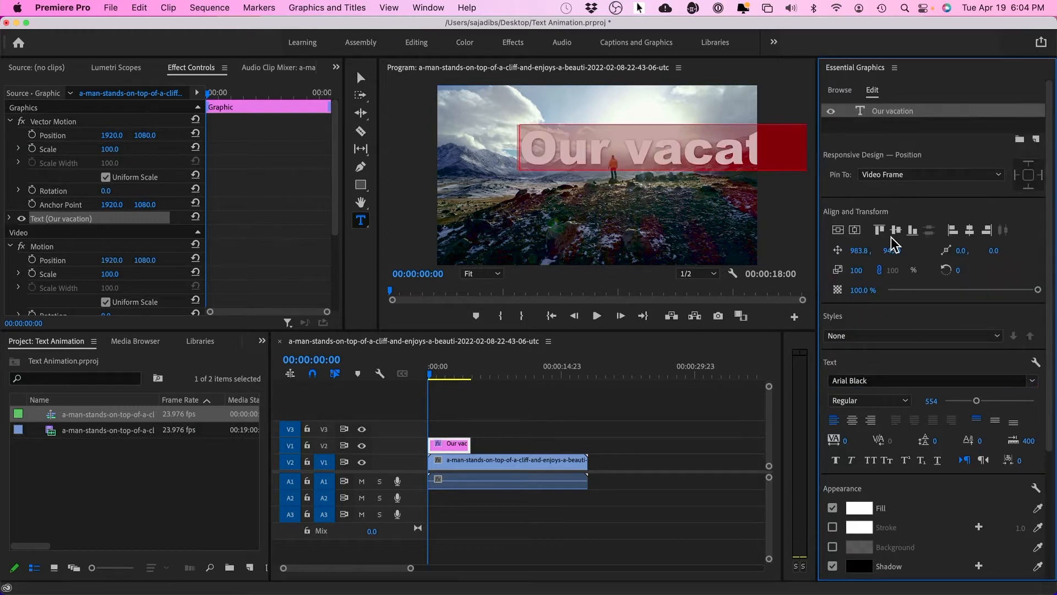
{"action": "mouse_move", "coordinate": [889, 461]}
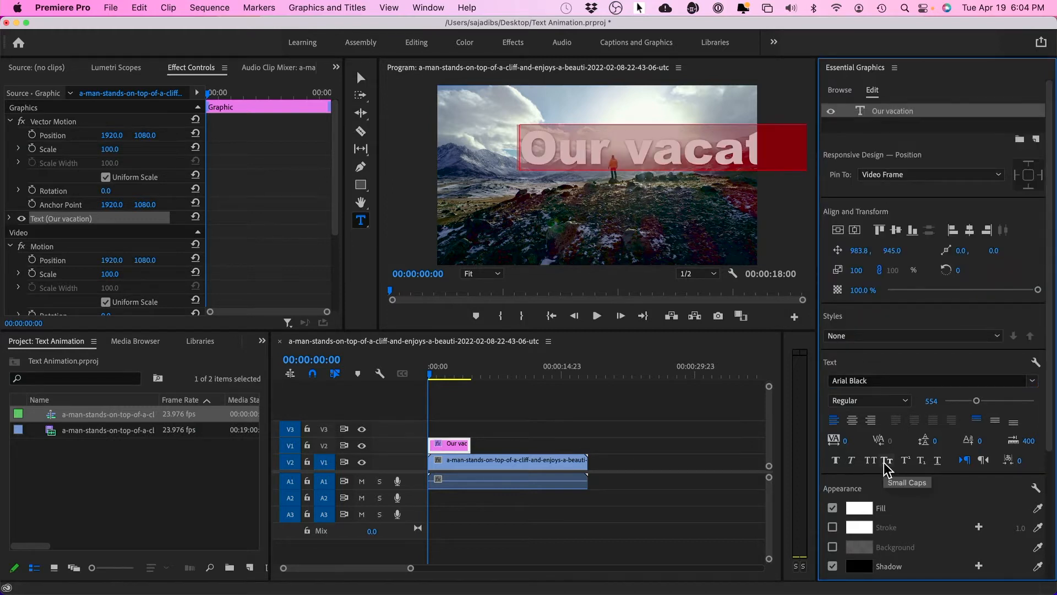
{"action": "left_click", "coordinate": [870, 460]}
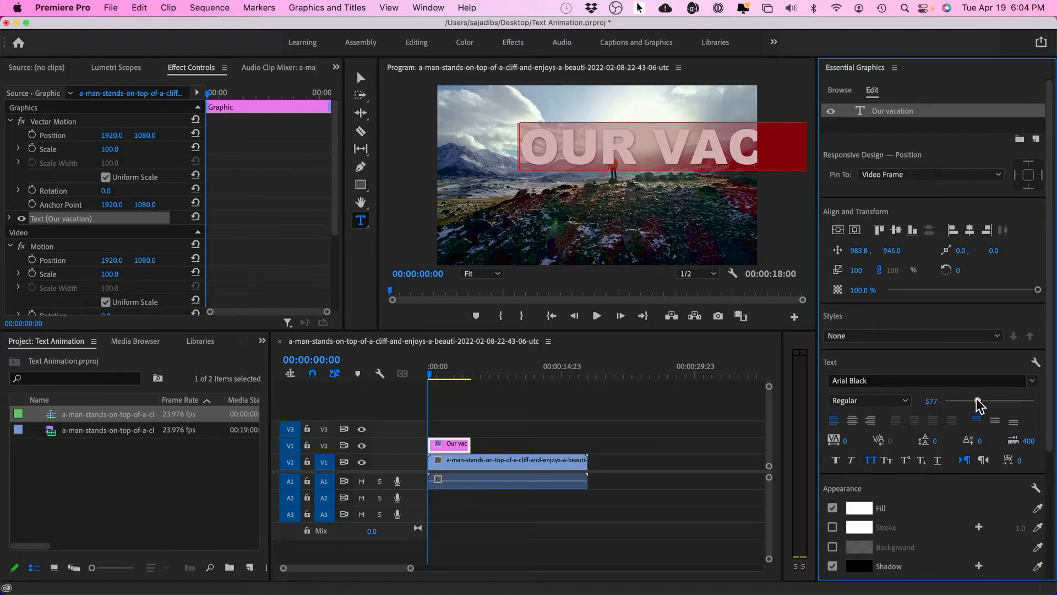
{"action": "left_click_drag", "start_coordinate": [977, 401], "coordinate": [960, 401]}
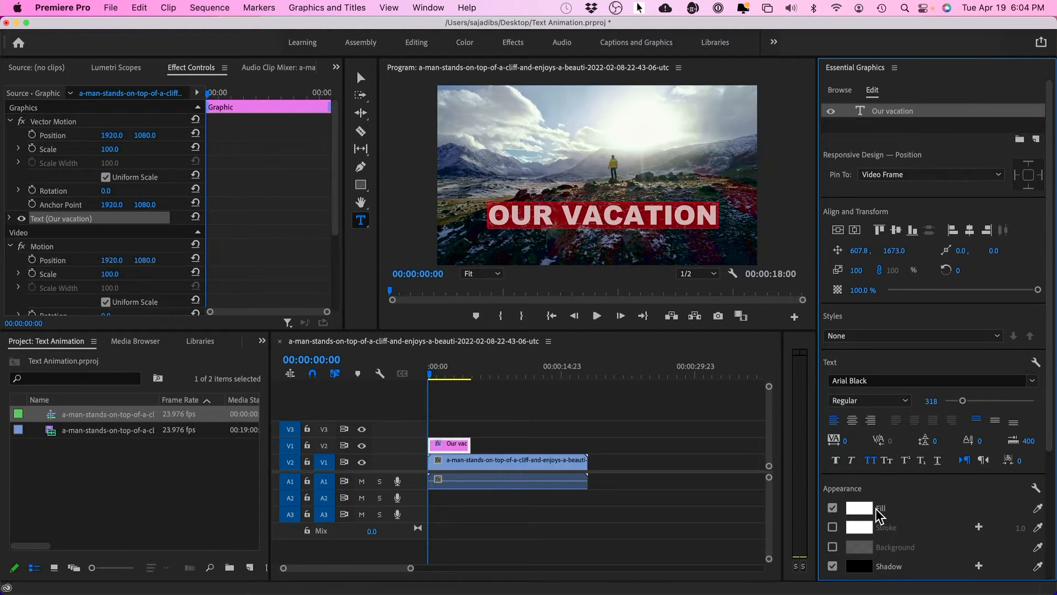
{"action": "left_click", "coordinate": [859, 508]}
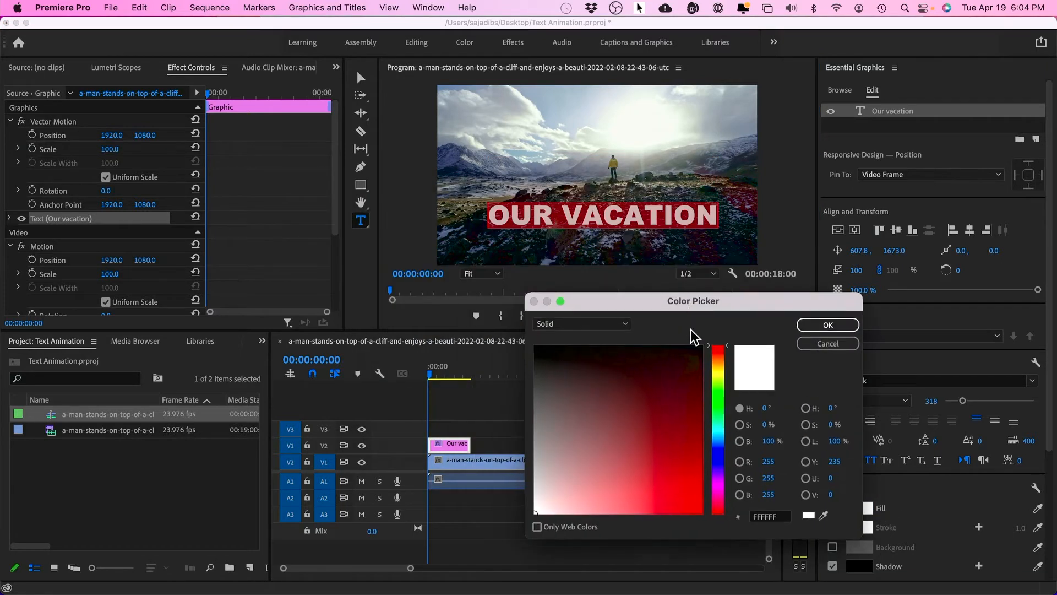
{"action": "left_click", "coordinate": [574, 499]}
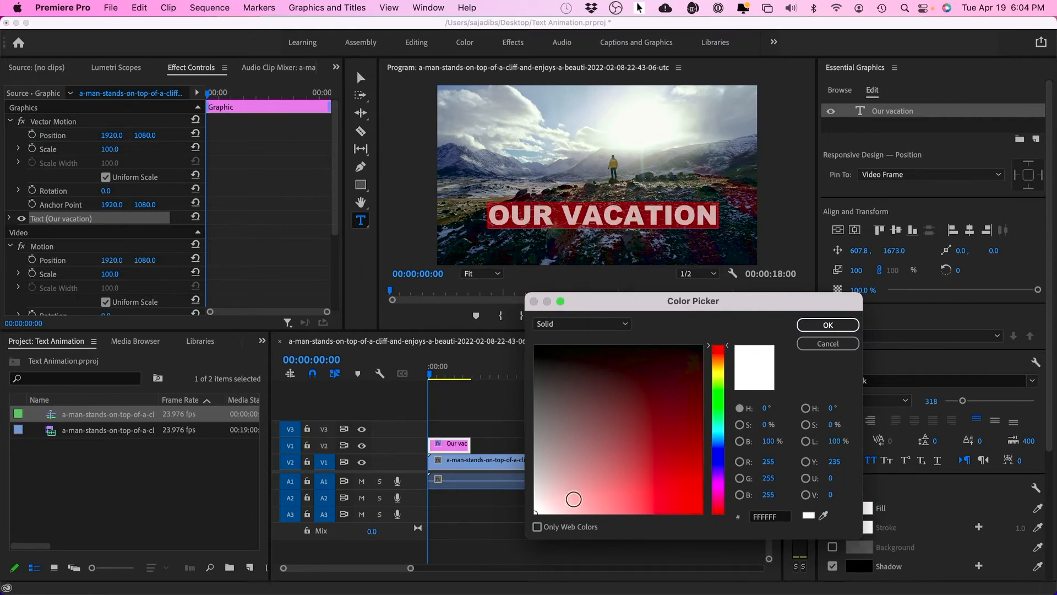
{"action": "left_click", "coordinate": [828, 325]}
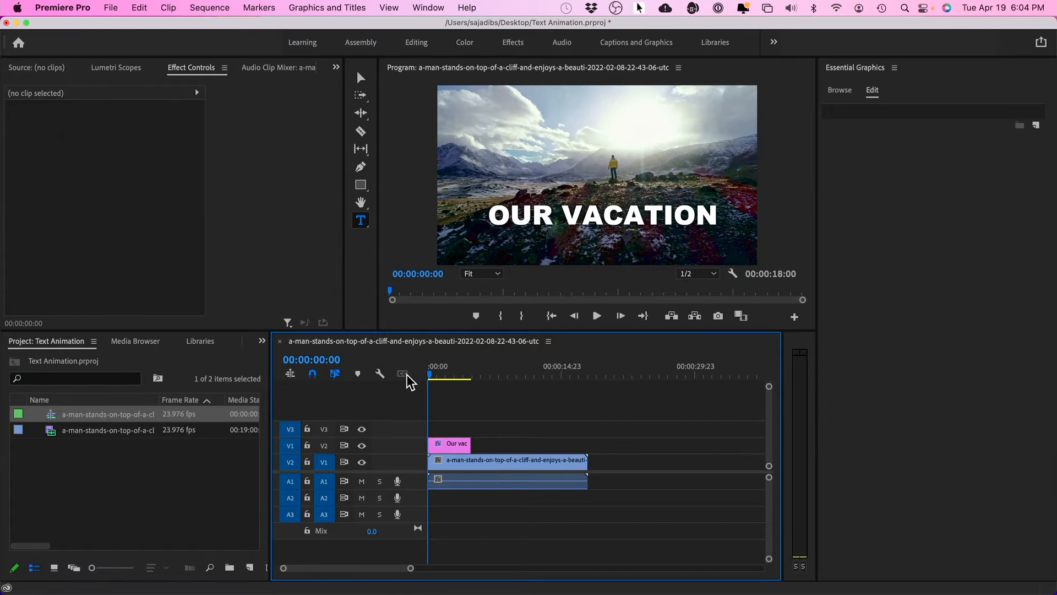
Step: Shift the title clip to start about a second in and park the playhead where it appears
{"action": "left_click", "coordinate": [508, 460]}
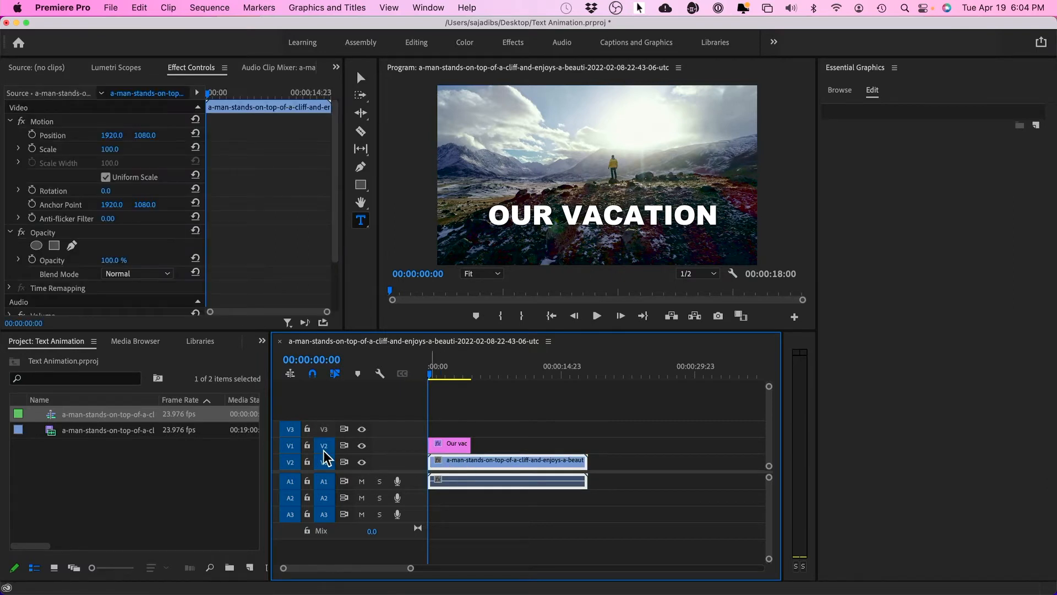
{"action": "left_click", "coordinate": [450, 444]}
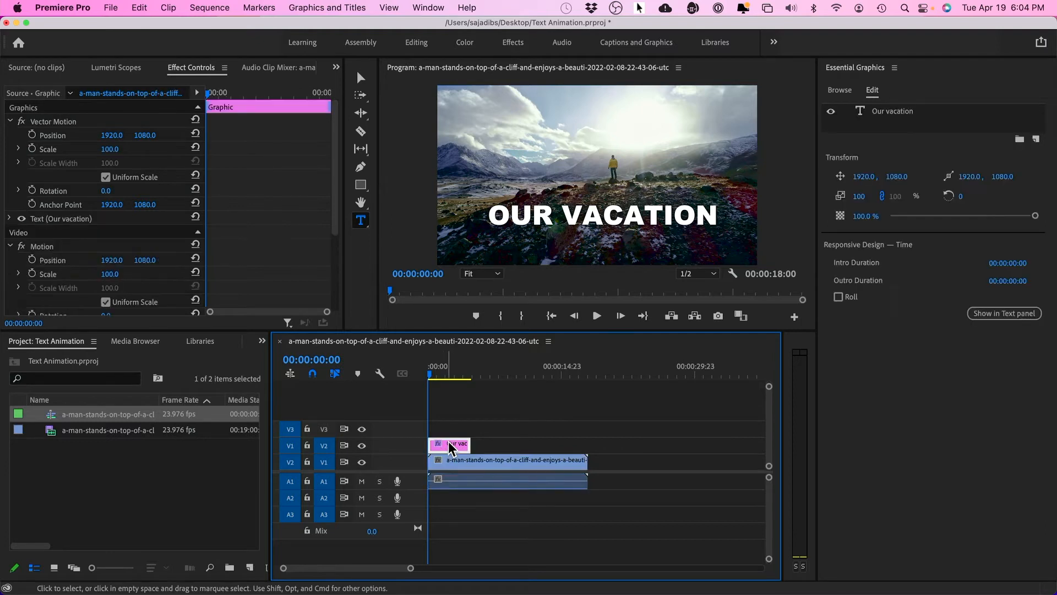
{"action": "left_click_drag", "start_coordinate": [450, 445], "coordinate": [465, 445]}
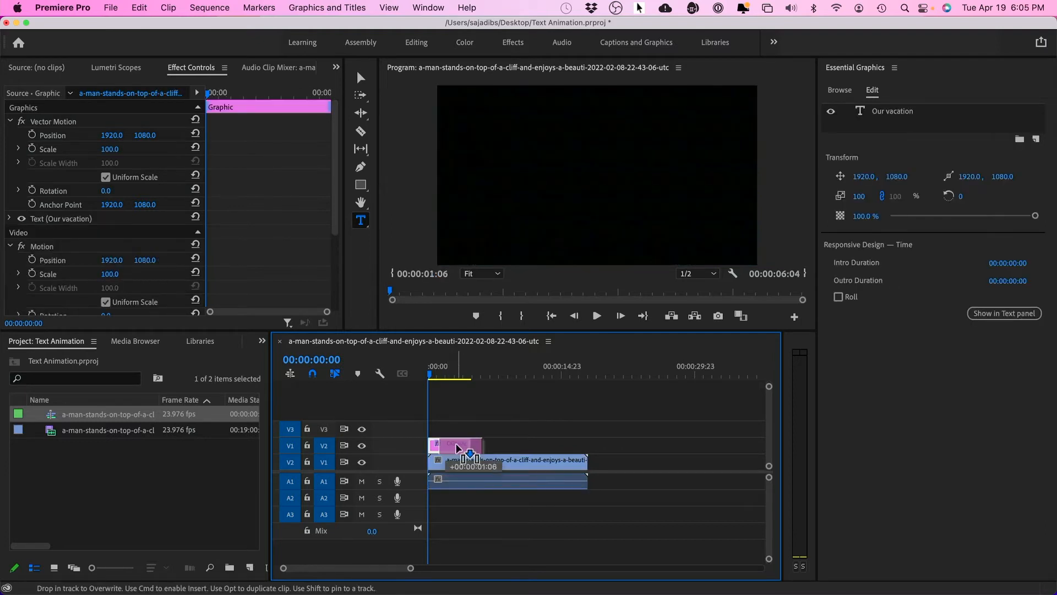
{"action": "left_click_drag", "start_coordinate": [458, 449], "coordinate": [458, 443]}
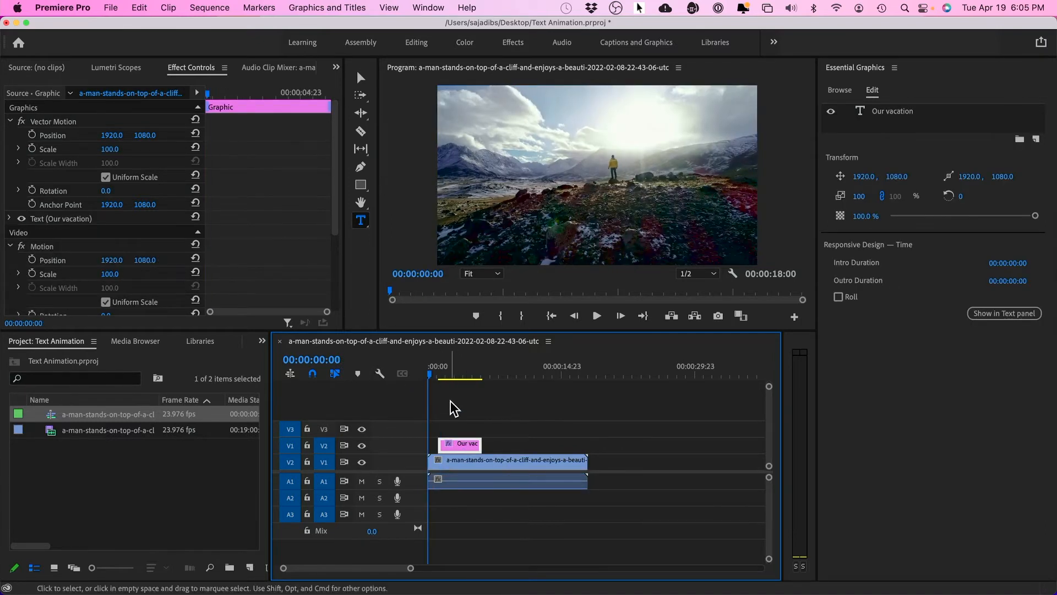
{"action": "left_click", "coordinate": [595, 315]}
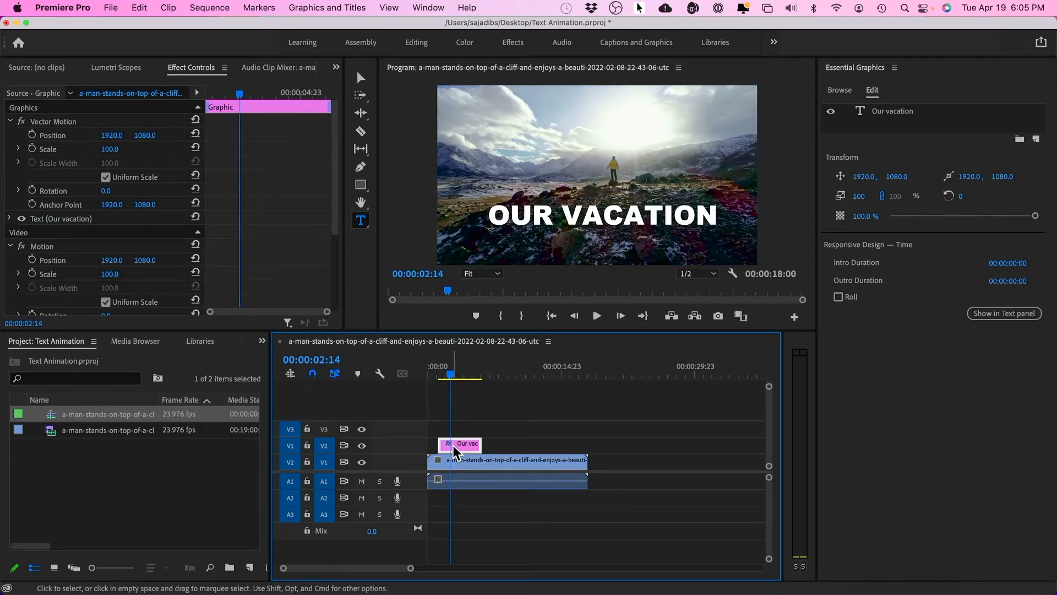
{"action": "mouse_move", "coordinate": [458, 453]}
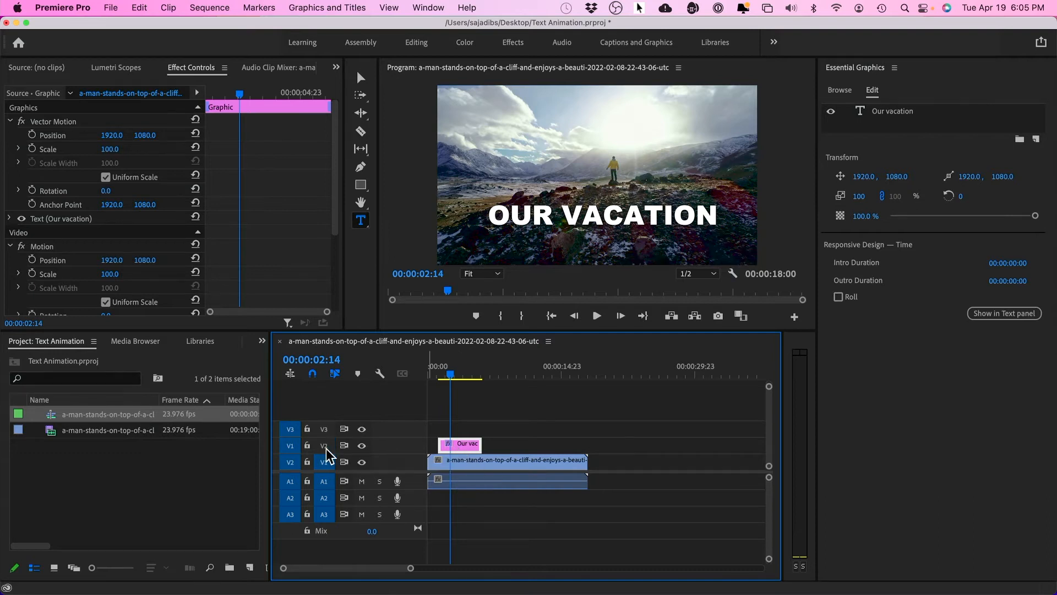
{"action": "mouse_move", "coordinate": [326, 449]}
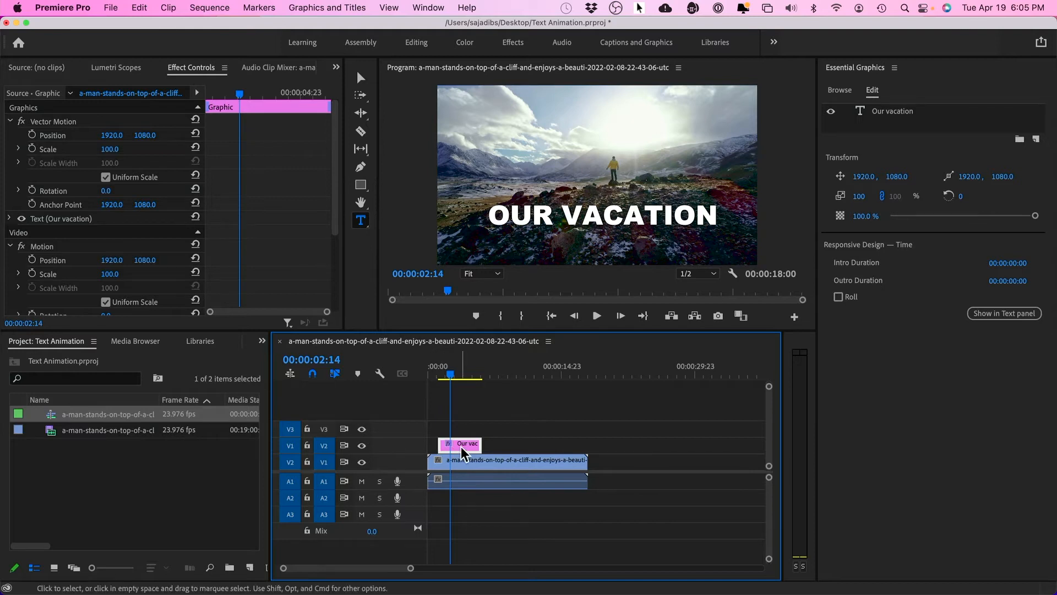
{"action": "left_click_drag", "start_coordinate": [458, 375], "coordinate": [440, 374]}
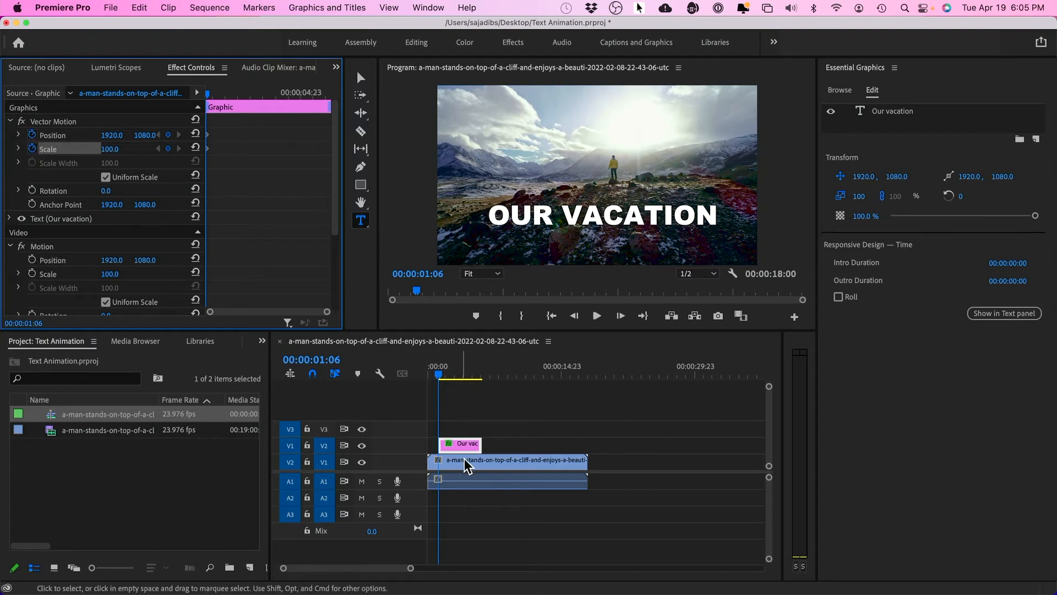
Step: Select the title graphic clip on the timeline to set its slide-in keyframes
{"action": "left_click", "coordinate": [467, 444]}
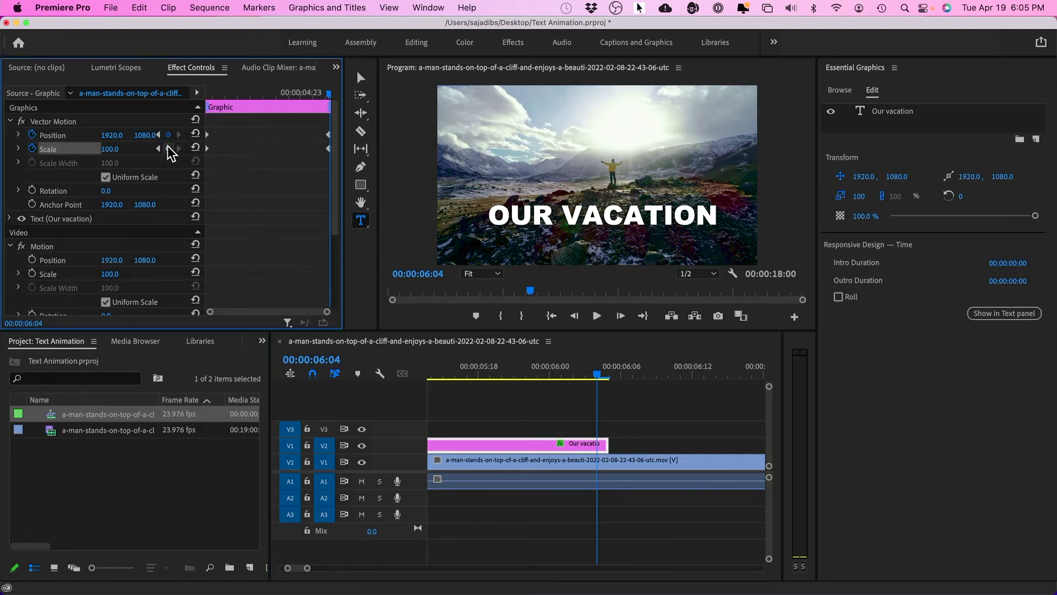
{"action": "mouse_move", "coordinate": [282, 150]}
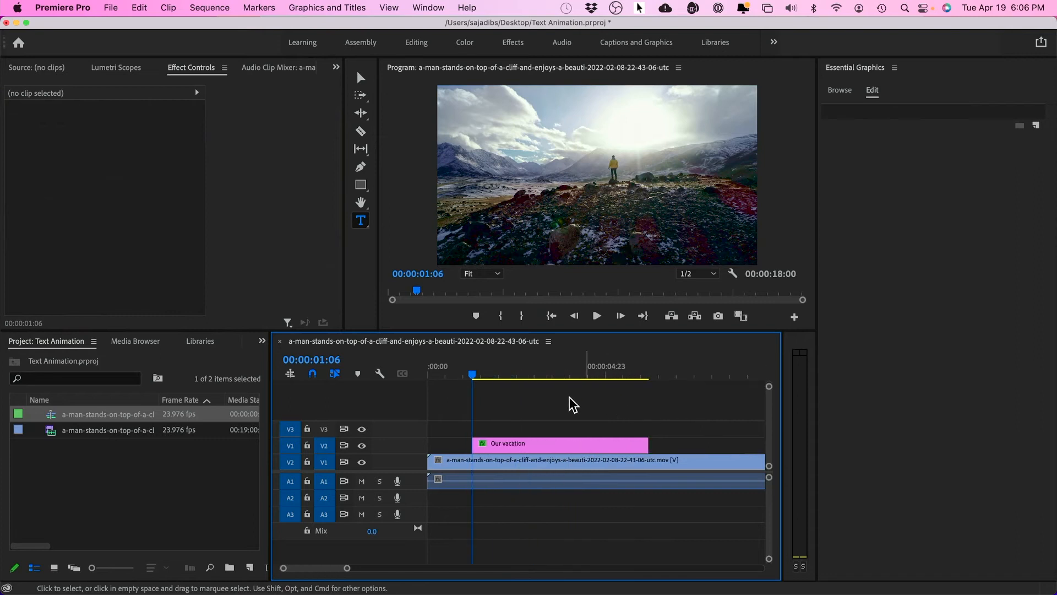
Step: Preview the title sliding in, then select the graphic clip to show its keyframes
{"action": "left_click", "coordinate": [595, 315]}
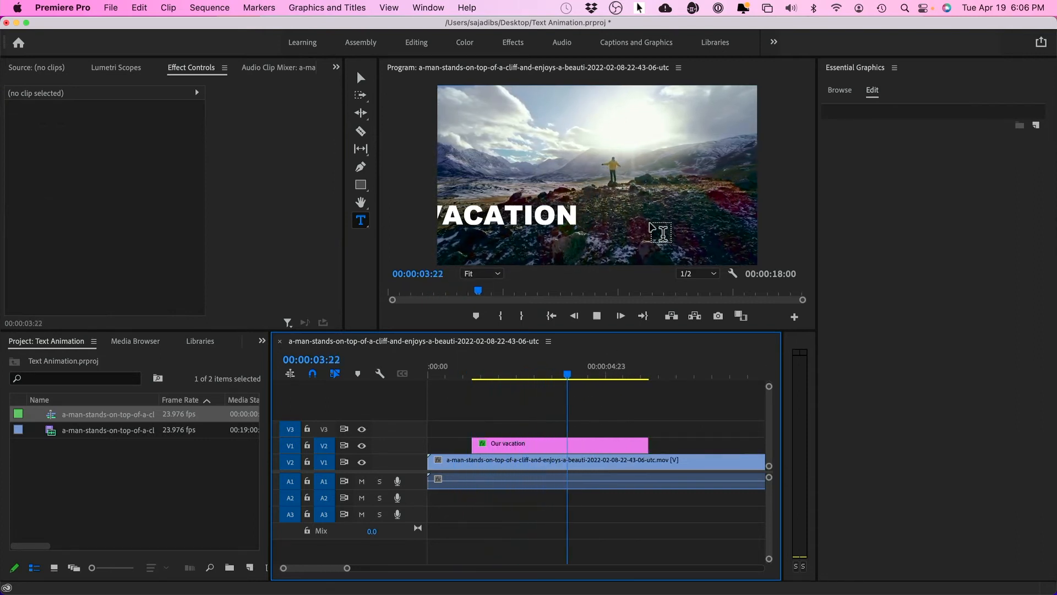
{"action": "left_click", "coordinate": [639, 374]}
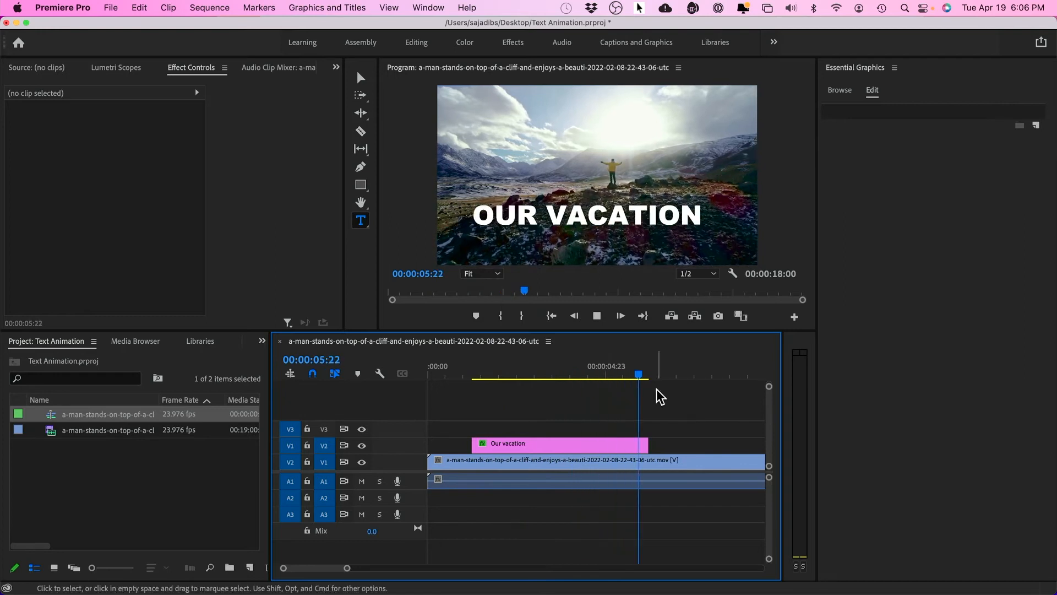
{"action": "left_click", "coordinate": [559, 443]}
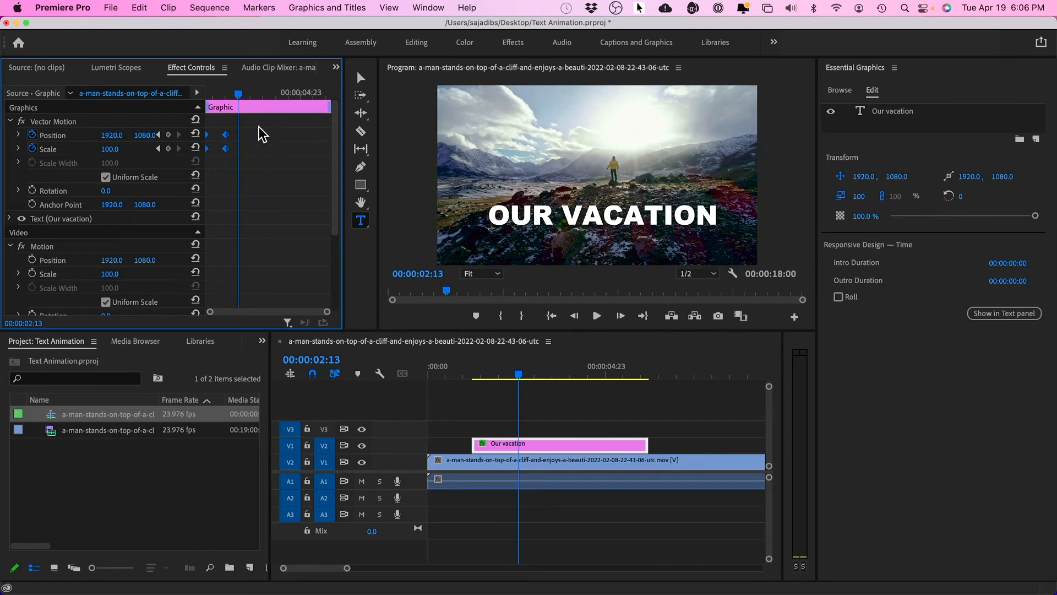
Step: Bring up interpolation options for the title's animation keyframes in Effect Controls
{"action": "right_click", "coordinate": [225, 135]}
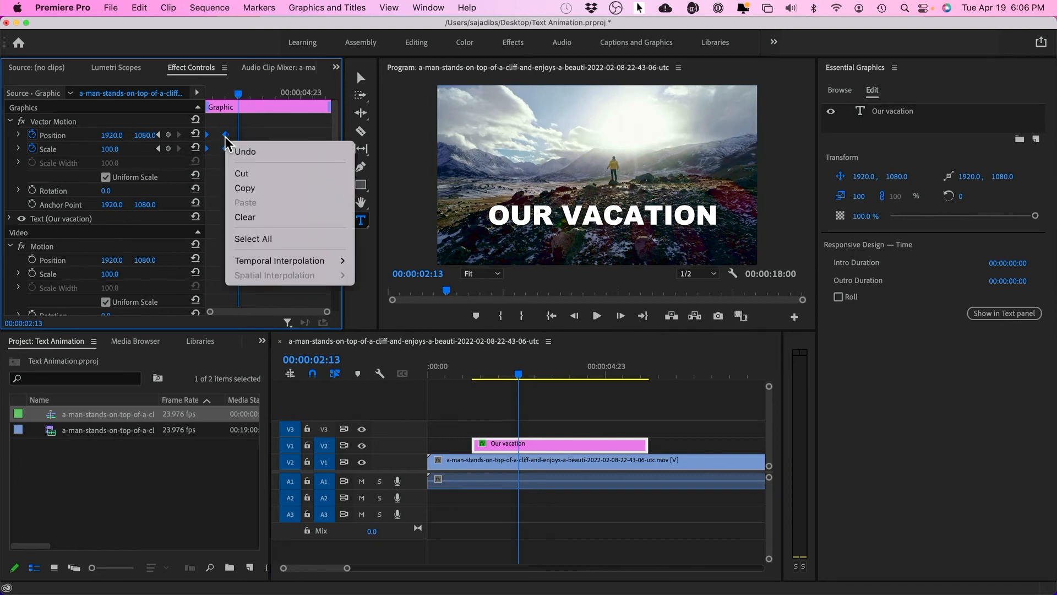
{"action": "mouse_move", "coordinate": [280, 260]}
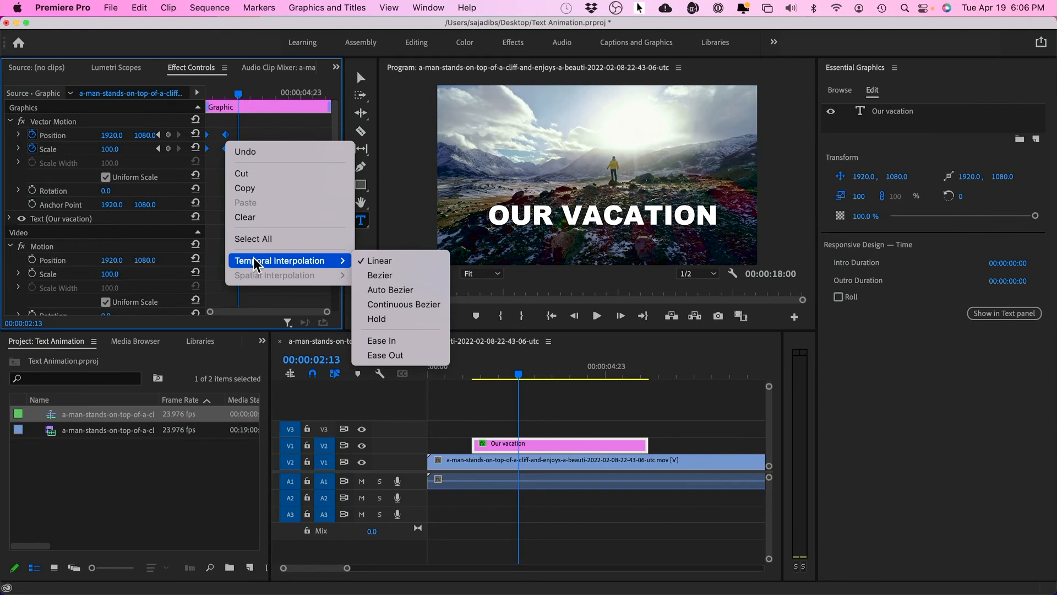
{"action": "mouse_move", "coordinate": [387, 344]}
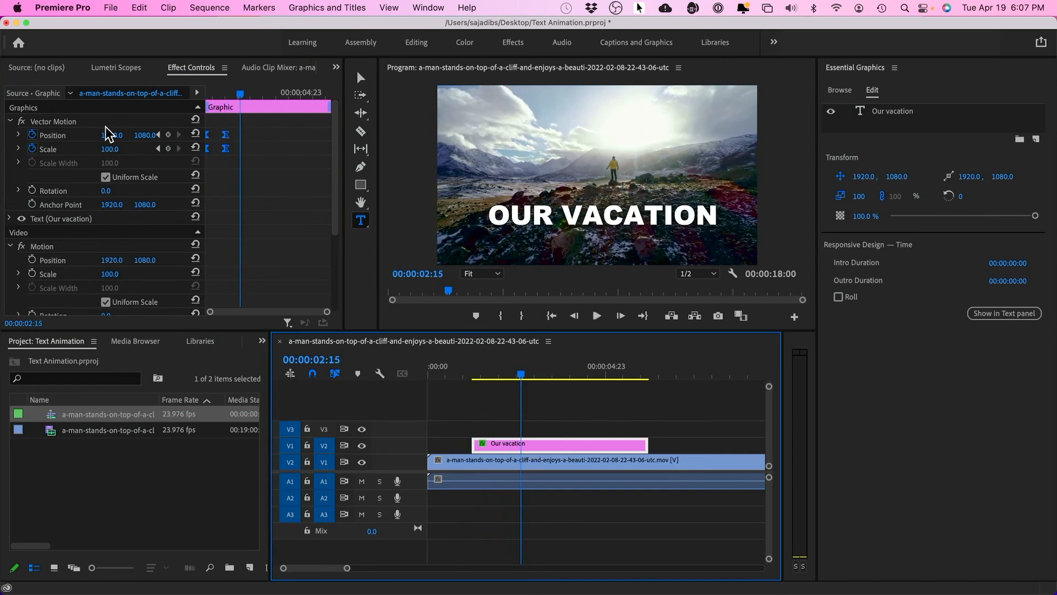
{"action": "left_click_drag", "start_coordinate": [521, 375], "coordinate": [501, 374]}
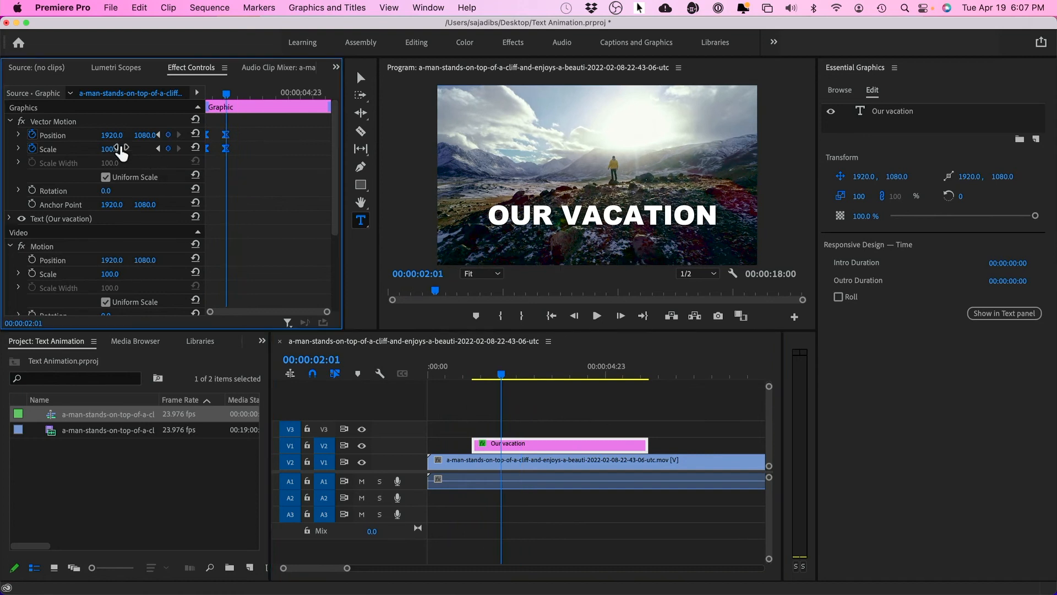
{"action": "left_click_drag", "start_coordinate": [112, 134], "coordinate": [105, 134]}
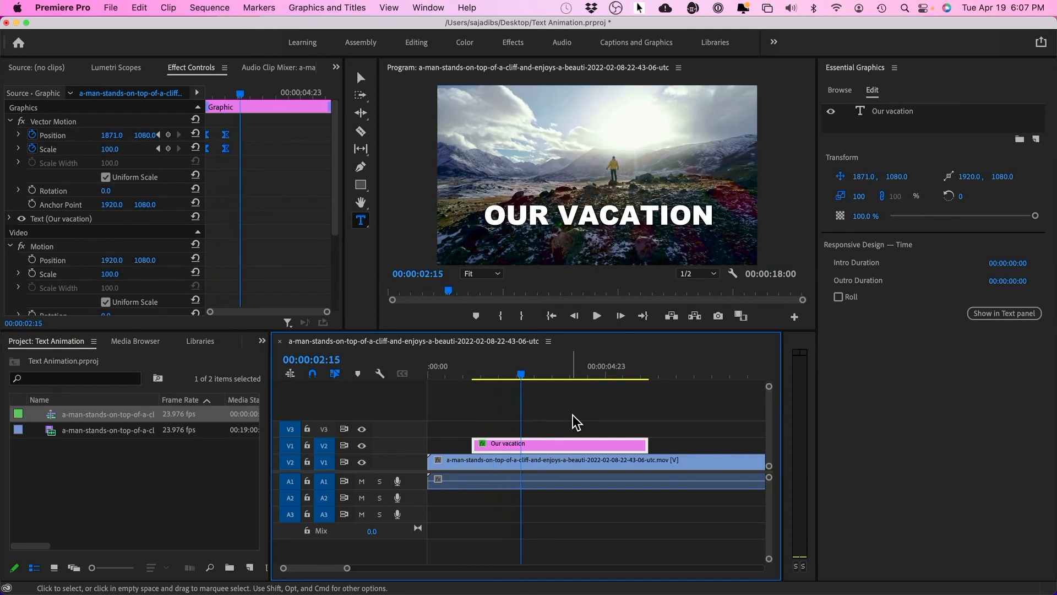
{"action": "mouse_move", "coordinate": [419, 383]}
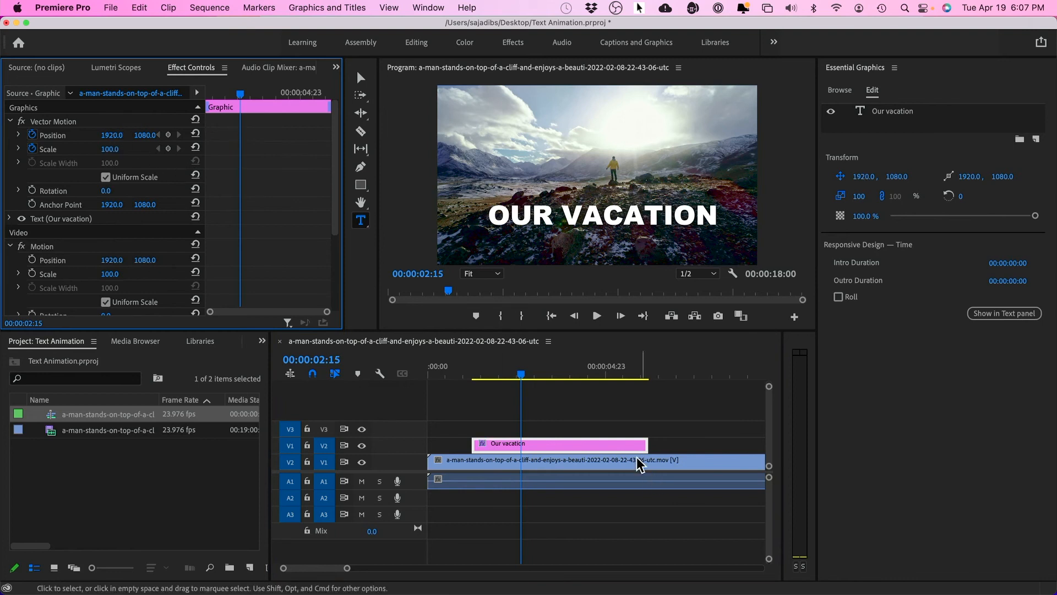
Step: In the Effects panel, expand Video Transitions and the Slide folder to list Push
{"action": "left_click", "coordinate": [212, 341]}
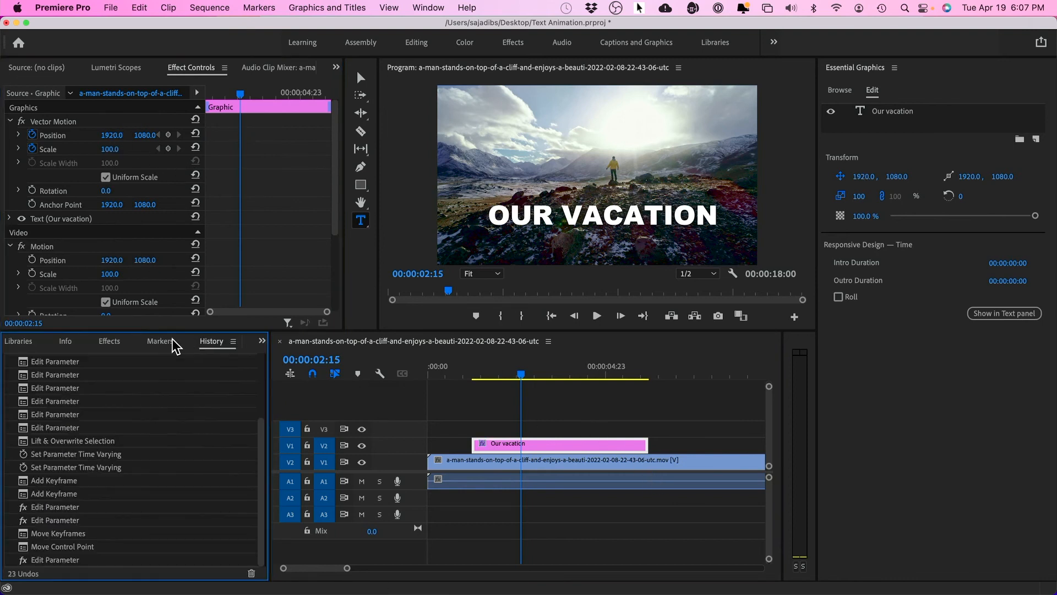
{"action": "left_click", "coordinate": [109, 341]}
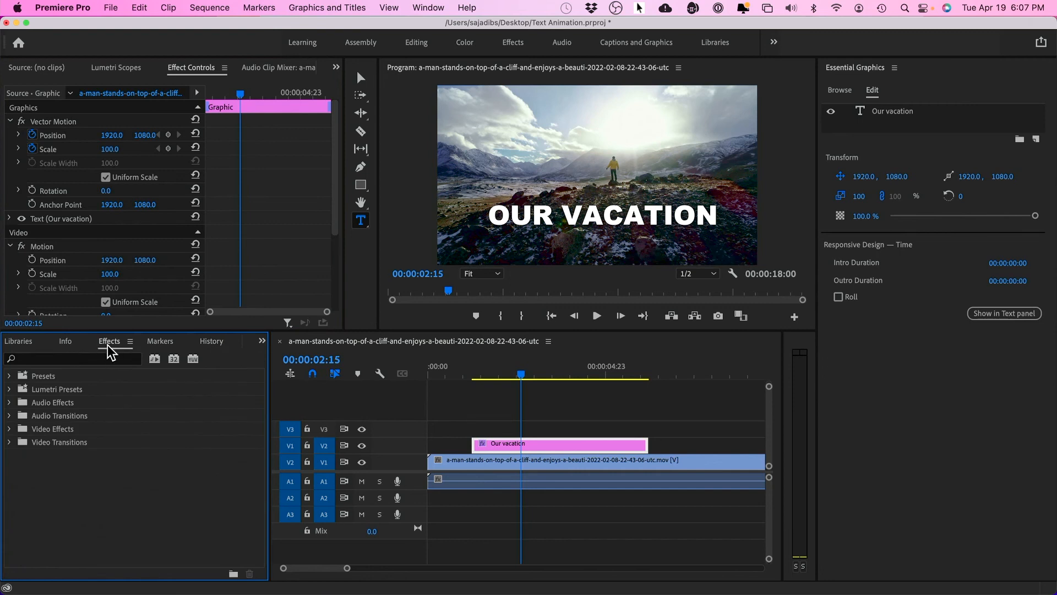
{"action": "mouse_move", "coordinate": [14, 451]}
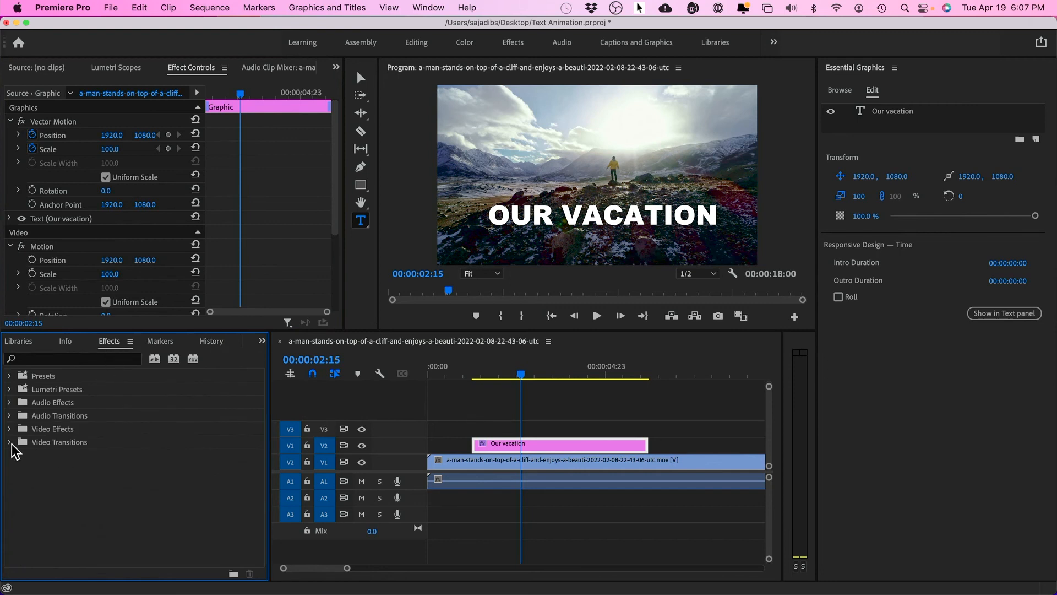
{"action": "left_click", "coordinate": [12, 442]}
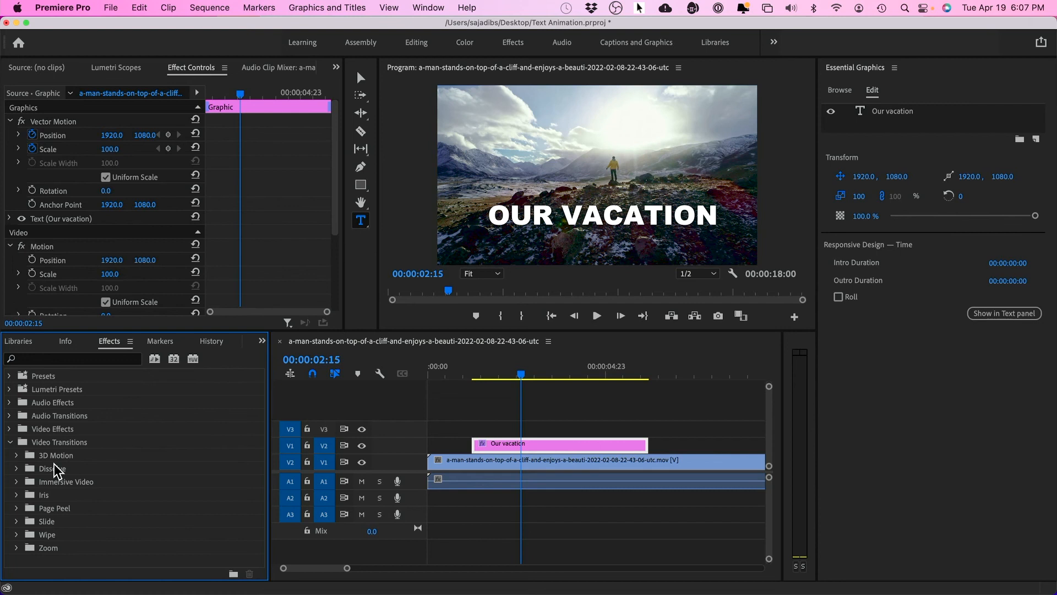
{"action": "left_click", "coordinate": [16, 521]}
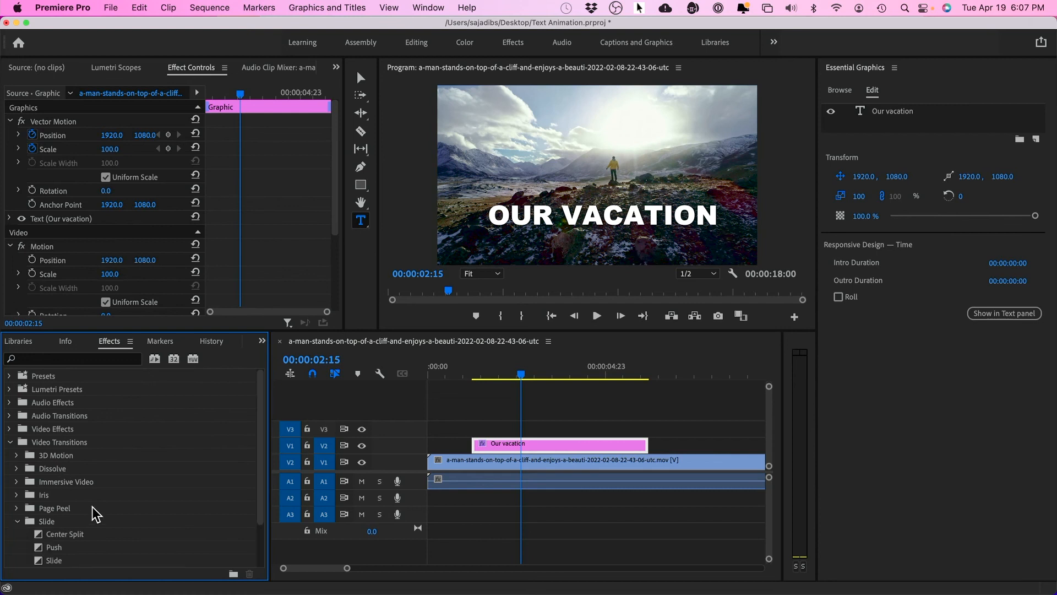
{"action": "scroll", "scroll_direction": "down", "scroll_amount": 3}
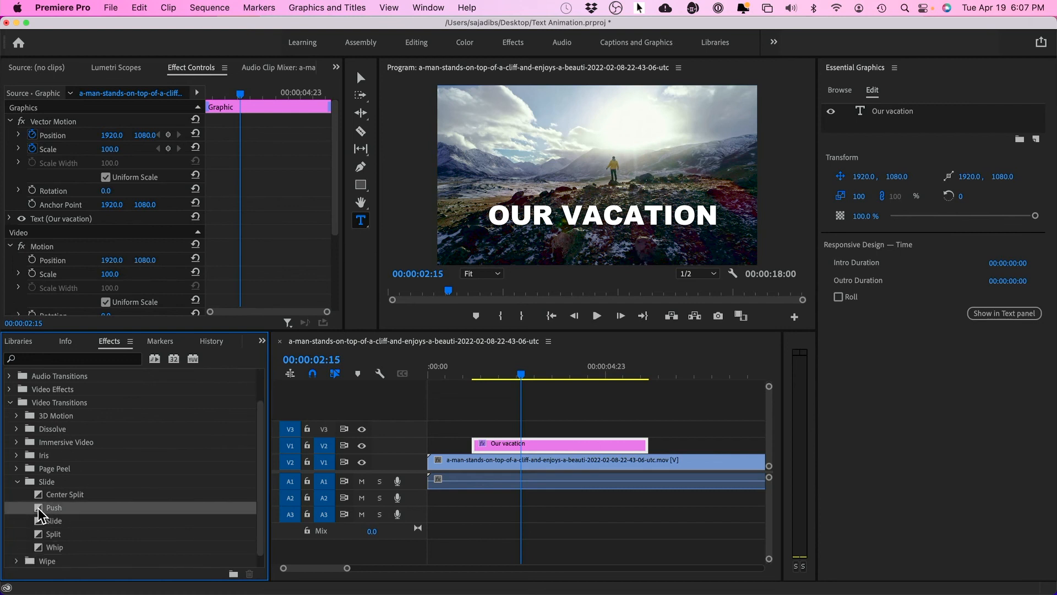
Step: Apply the Push slide transition to the start of the title clip
{"action": "left_click_drag", "start_coordinate": [53, 507], "coordinate": [480, 443]}
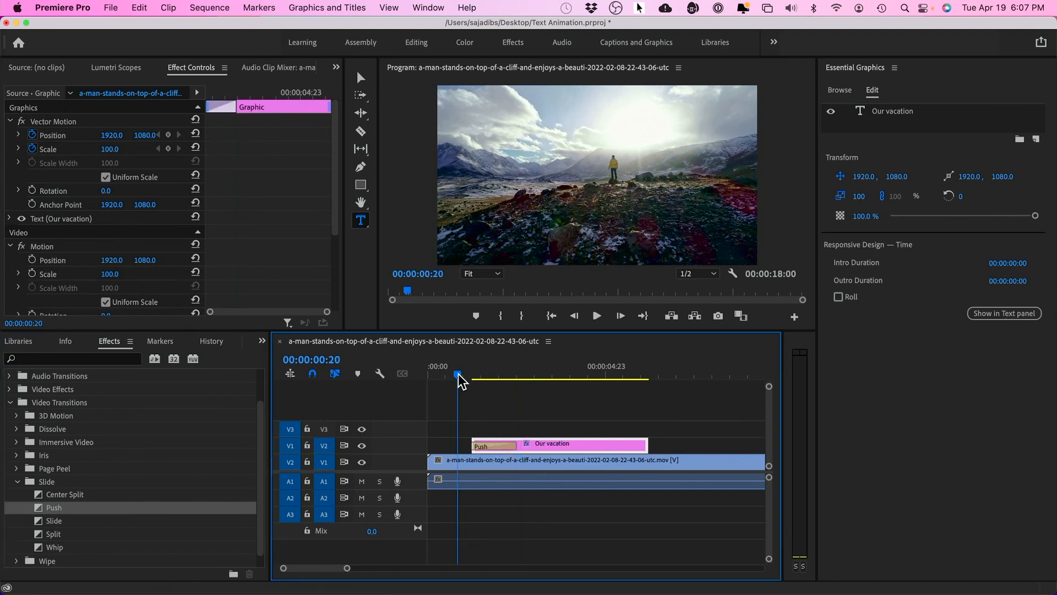
{"action": "left_click", "coordinate": [596, 315]}
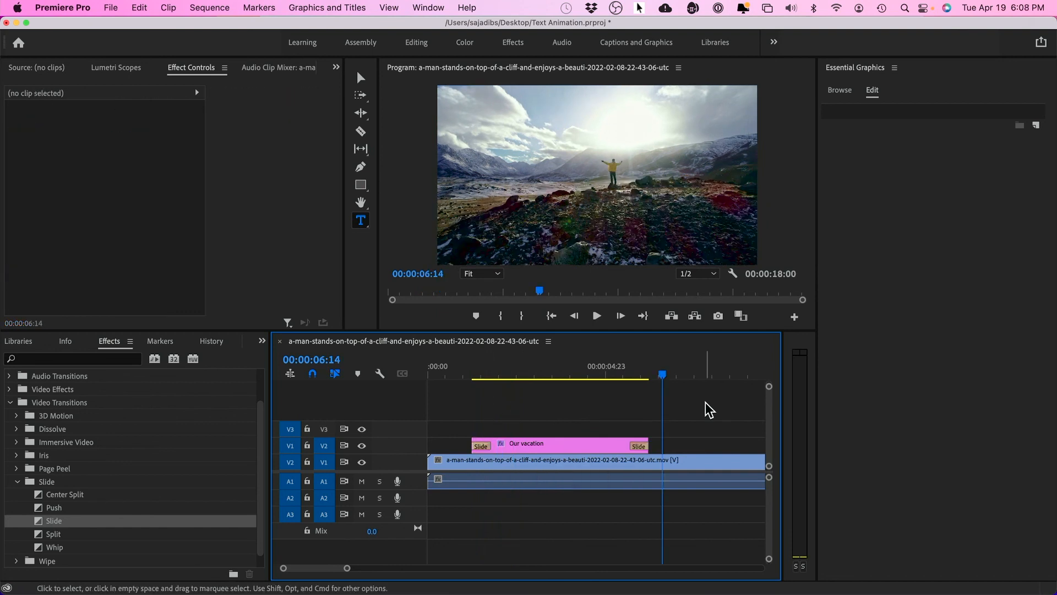
{"action": "mouse_move", "coordinate": [670, 416]}
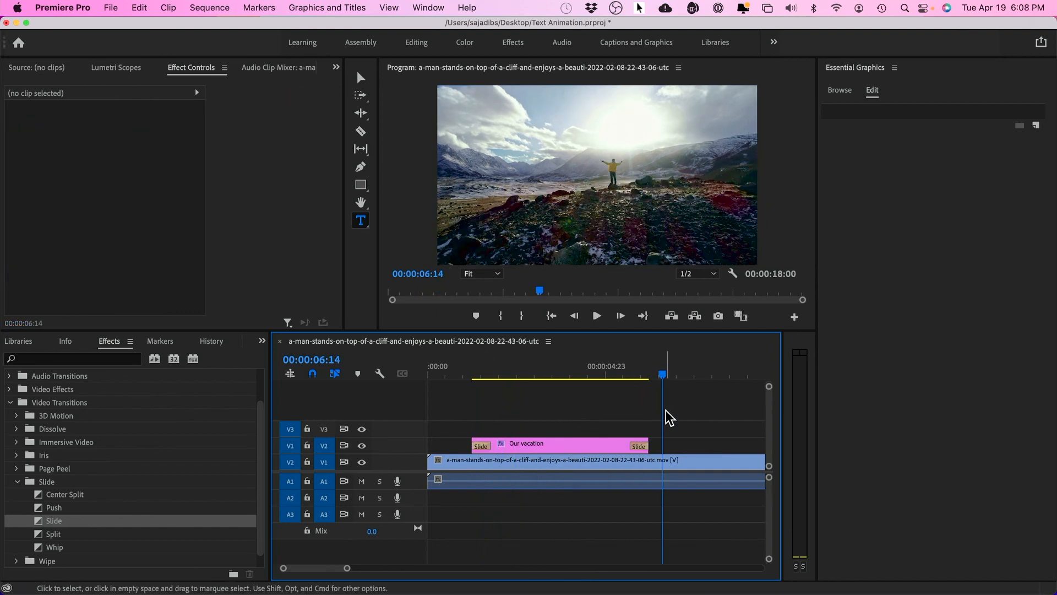